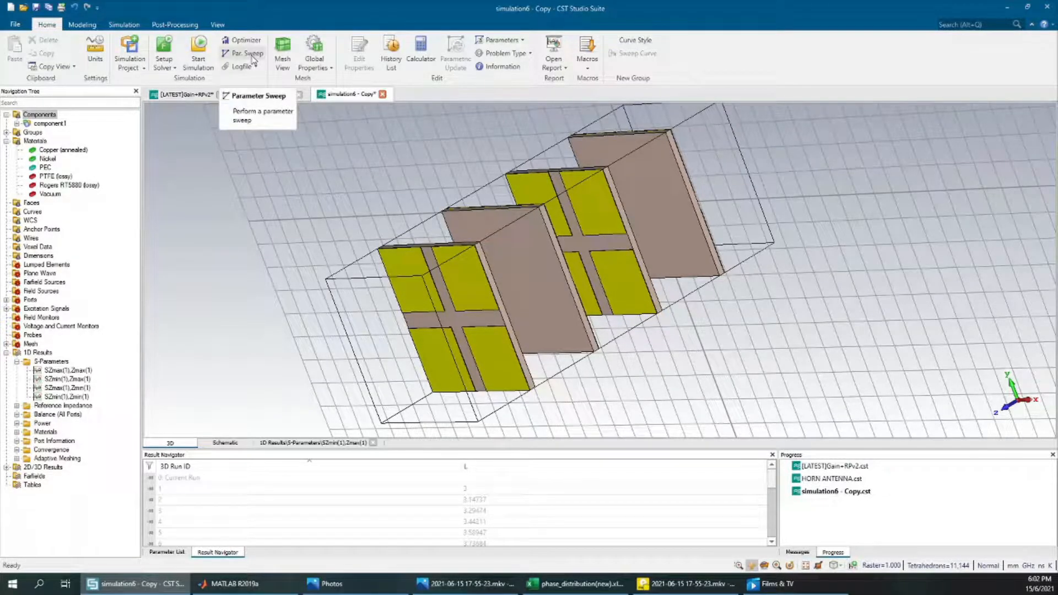
Step: Review the parameter sweep and the Floquet port boundary distance settings for both ports
{"action": "left_click", "coordinate": [245, 53]}
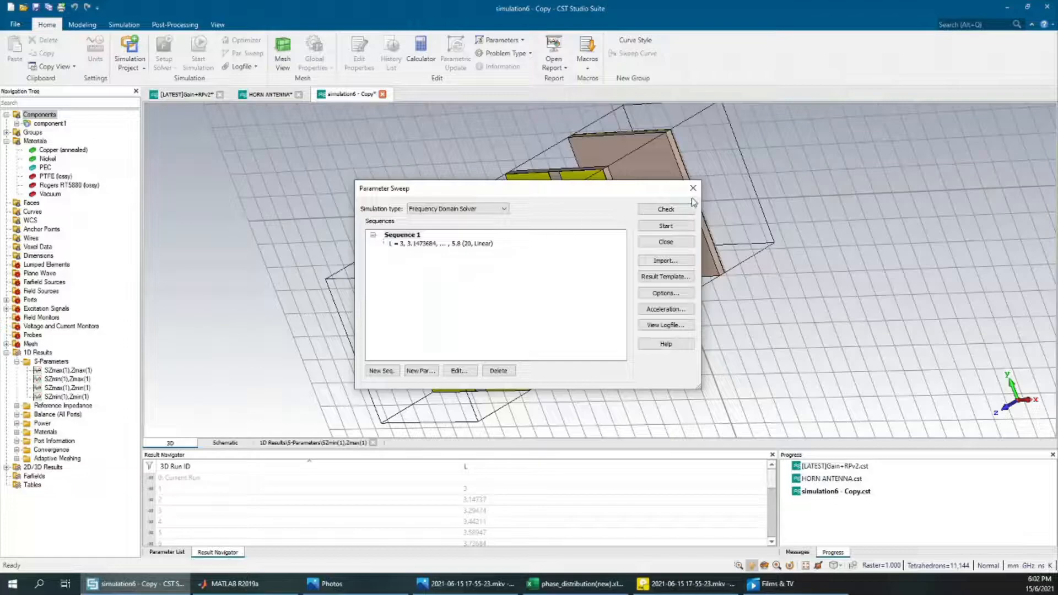
{"action": "left_click", "coordinate": [665, 242]}
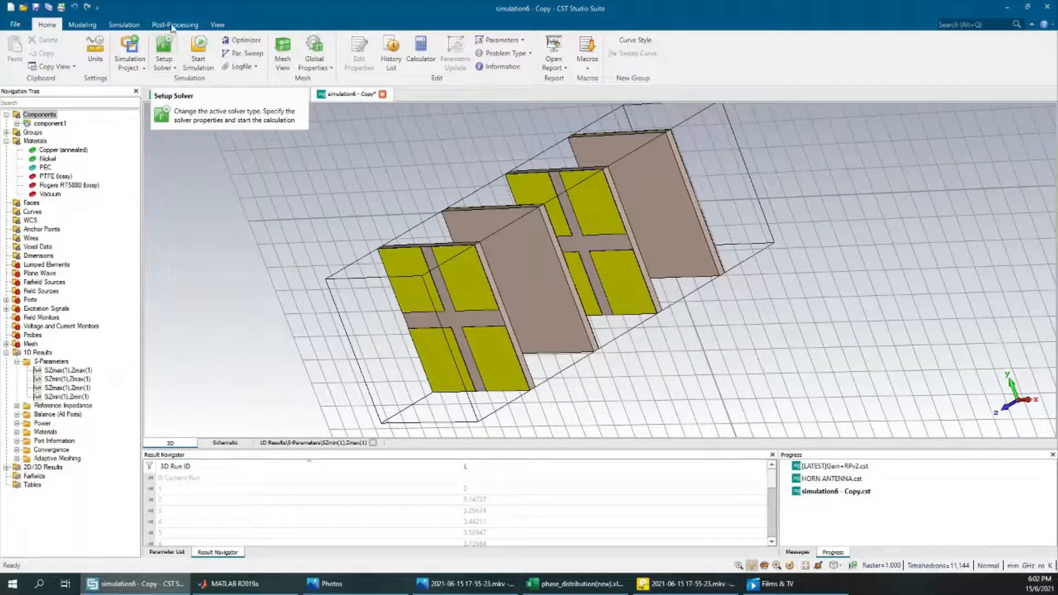
{"action": "left_click", "coordinate": [124, 24]}
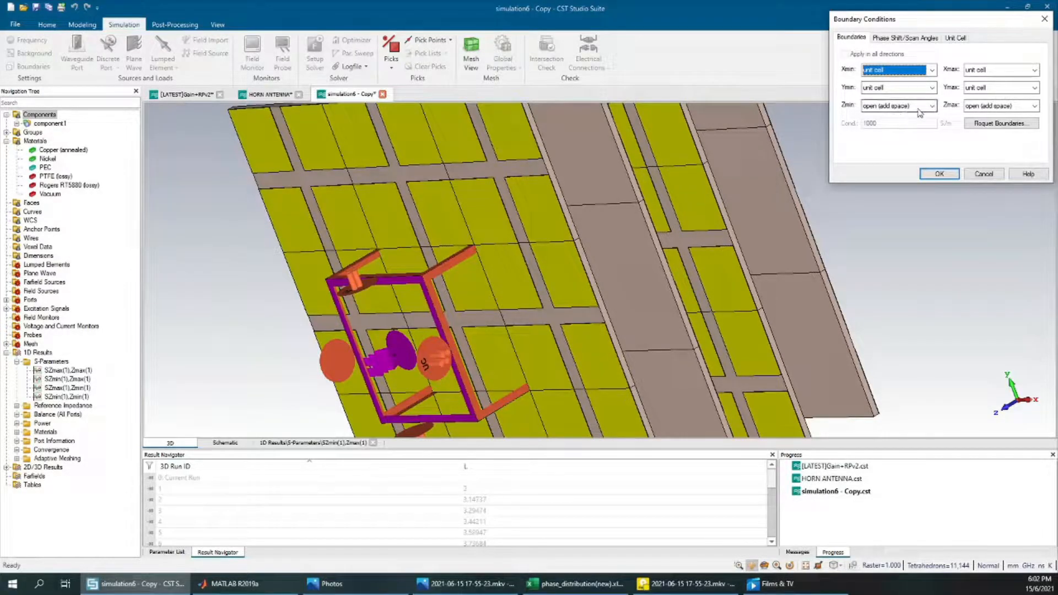
{"action": "left_click", "coordinate": [1001, 122]}
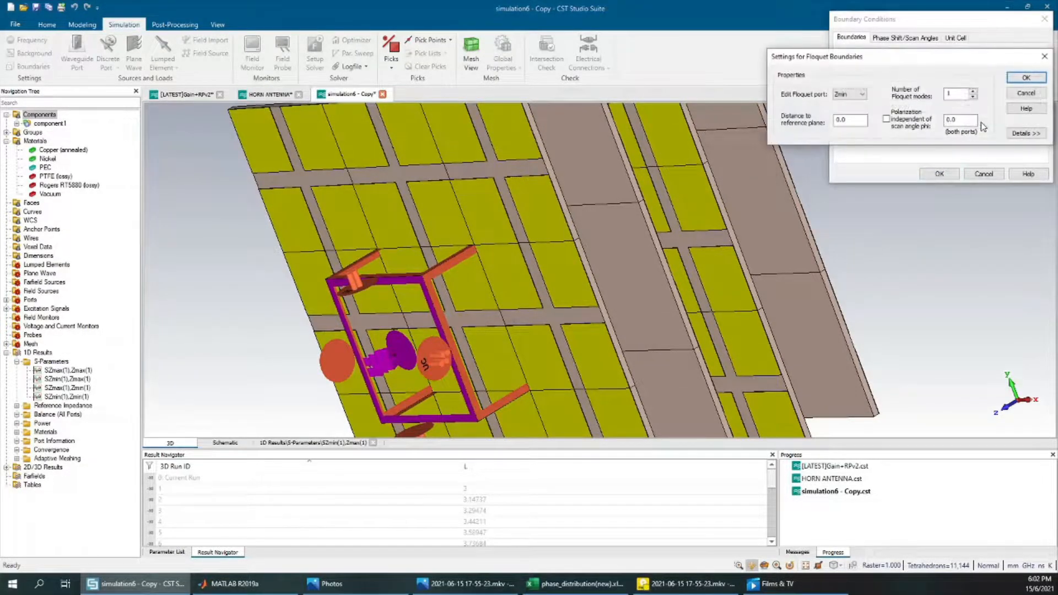
{"action": "left_click", "coordinate": [958, 120]}
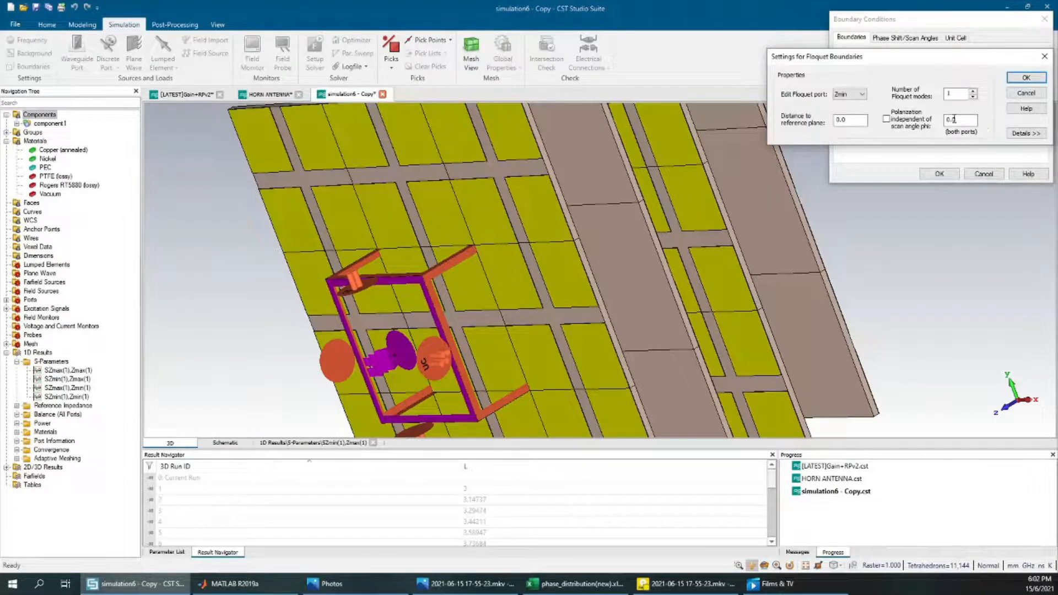
{"action": "left_click", "coordinate": [848, 94]}
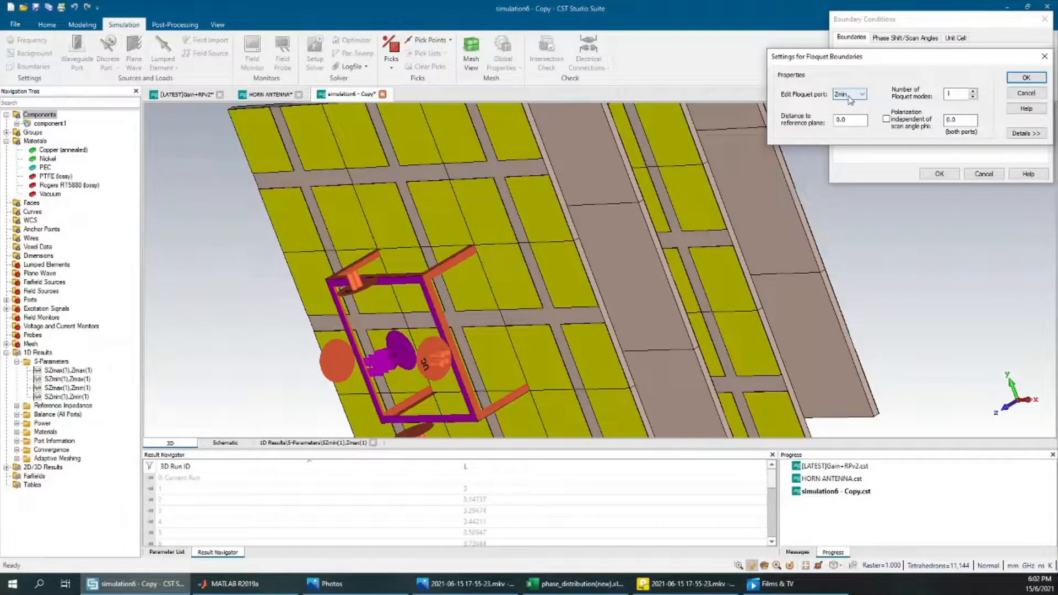
{"action": "left_click", "coordinate": [862, 94]}
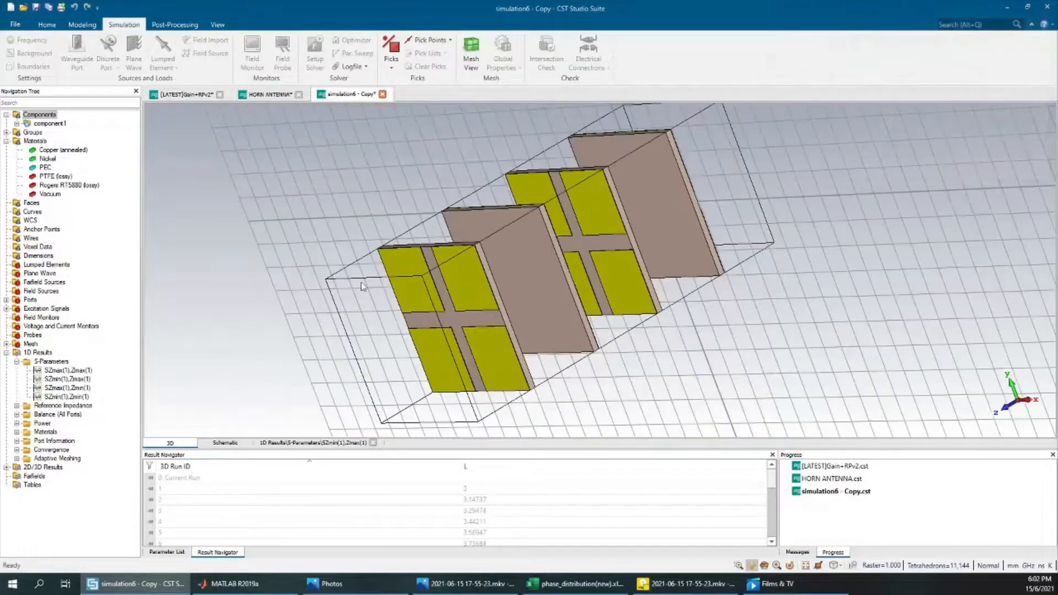
Step: Evaluate the transmission S-parameter result at a fixed 26 GHz so it plots against L
{"action": "left_click", "coordinate": [64, 379]}
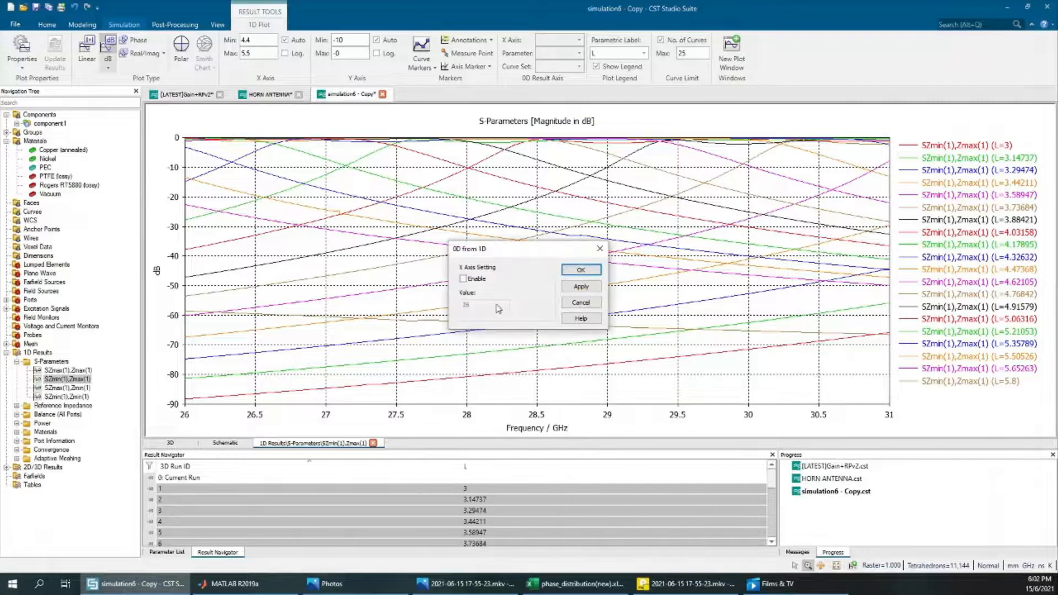
{"action": "left_click", "coordinate": [464, 279]}
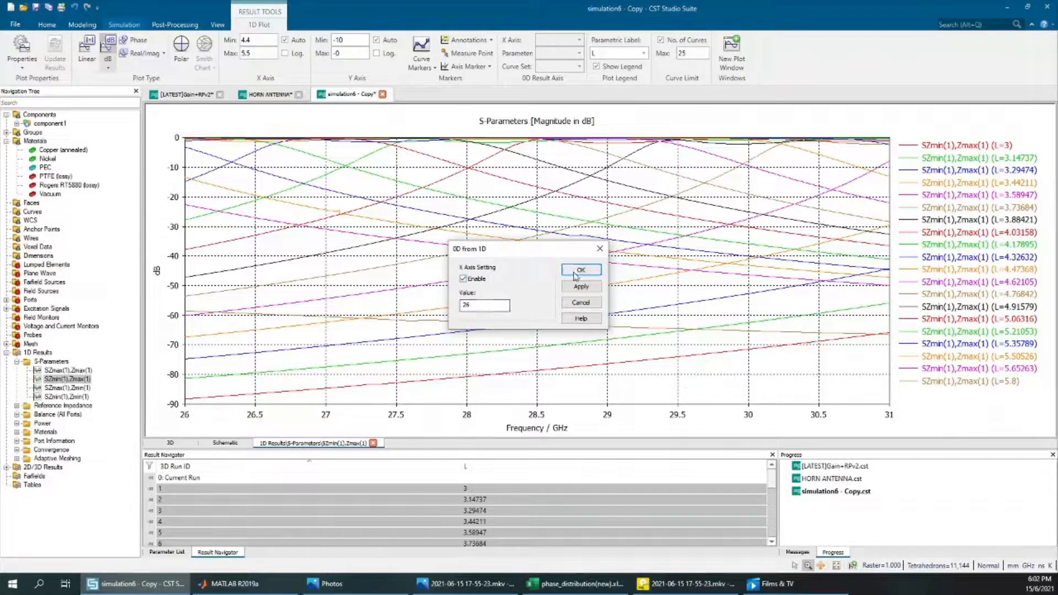
{"action": "left_click", "coordinate": [581, 269]}
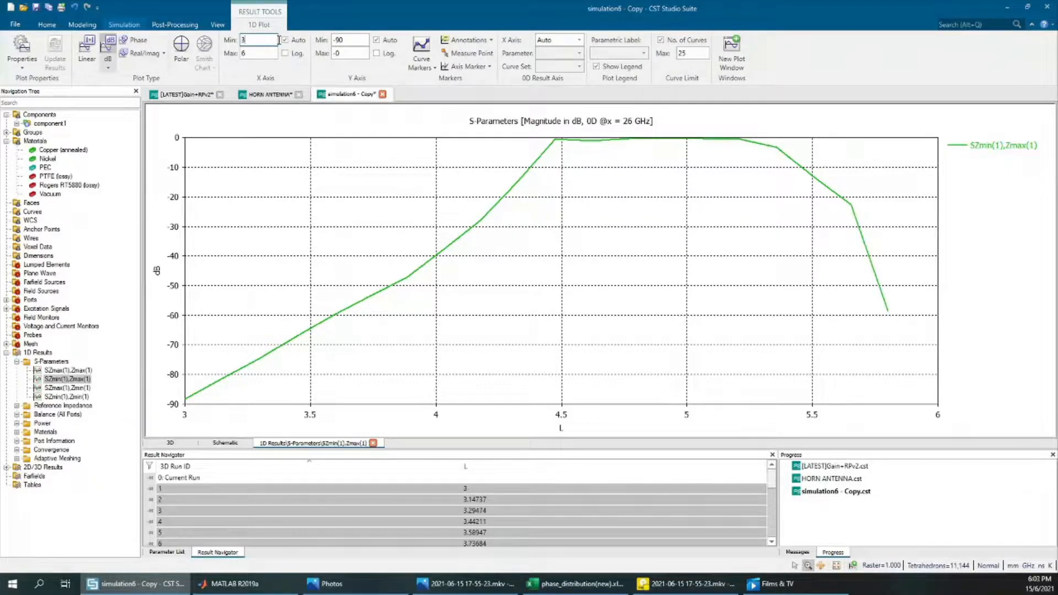
Step: Limit the plot to L 4.4–5.5 on the X axis and −10 to 0 dB on the Y axis
{"action": "left_click", "coordinate": [258, 40]}
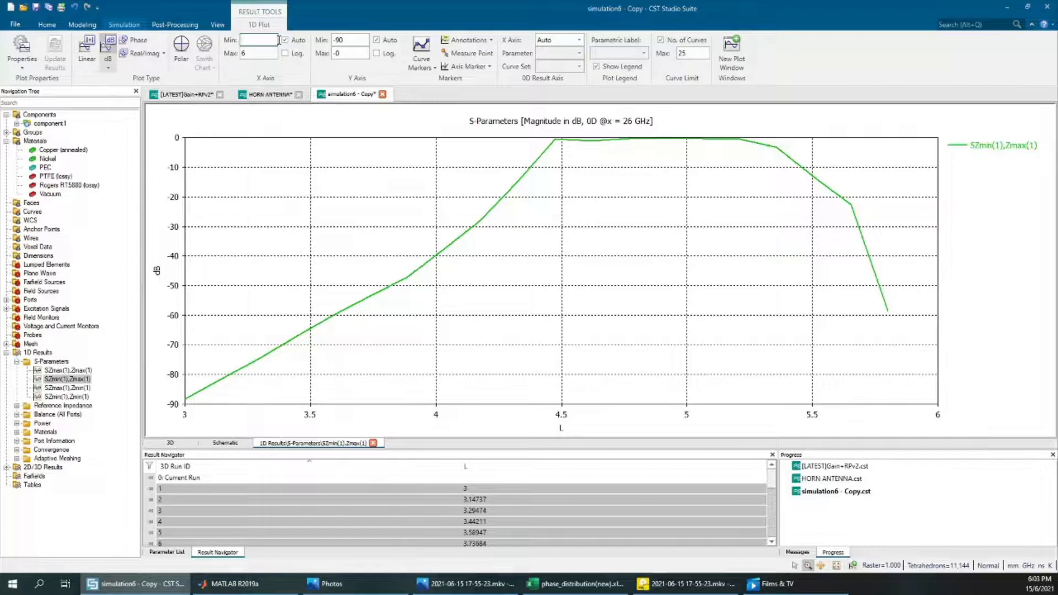
{"action": "type", "text": "4.4"}
{"action": "left_click", "coordinate": [260, 53]}
{"action": "type", "text": "5.5"}
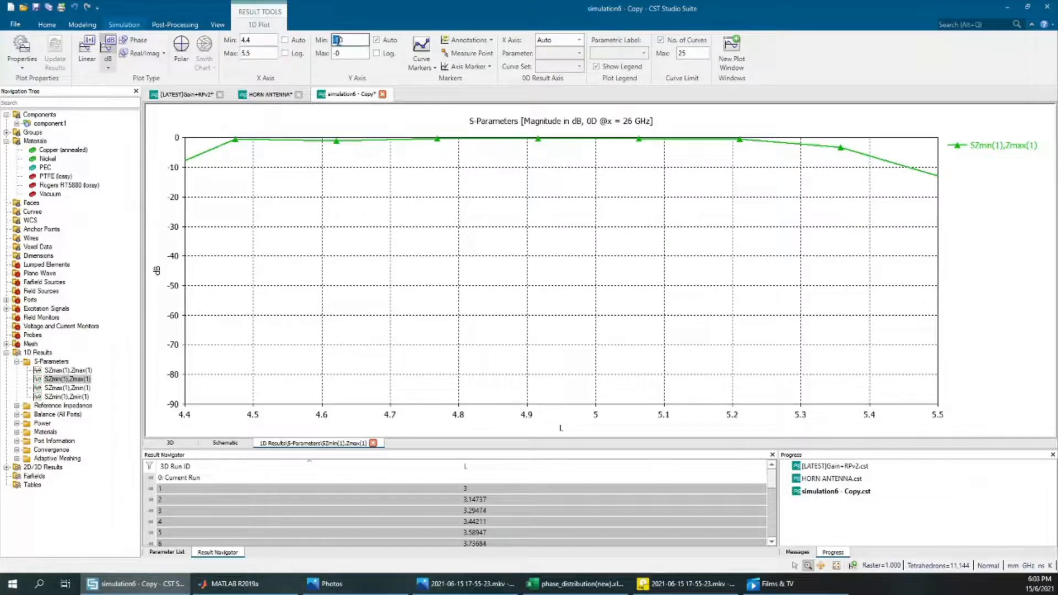
{"action": "type", "text": "90"}
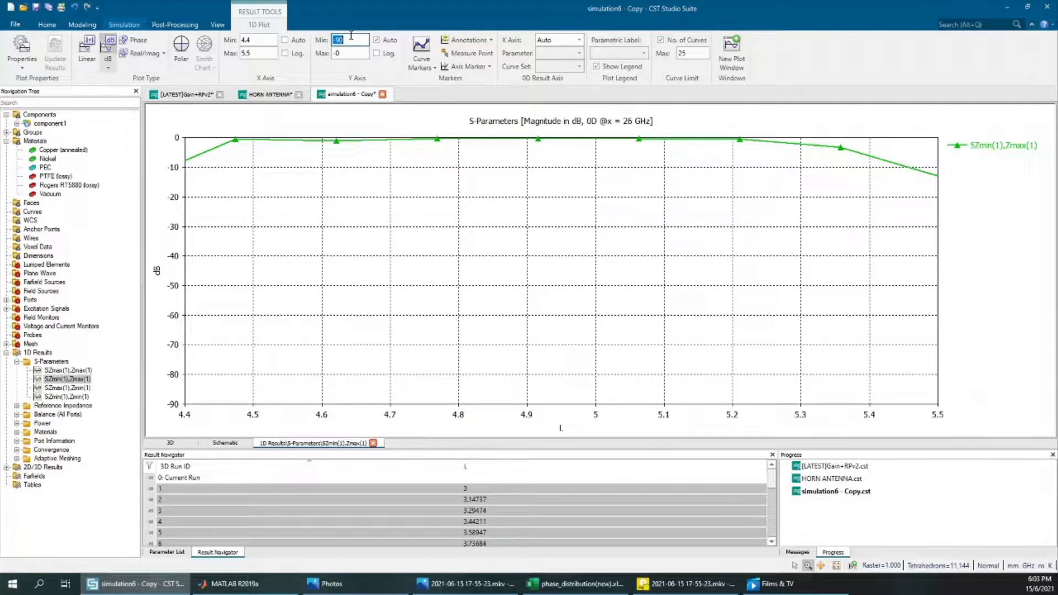
{"action": "type", "text": "-10"}
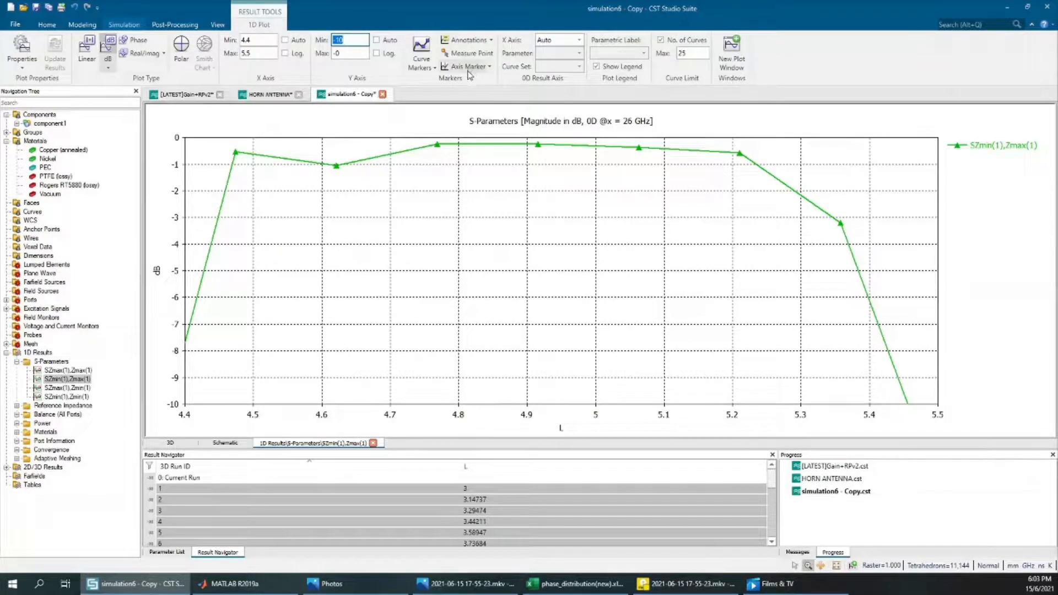
Step: Add axis-marker measure lines to the 26 GHz transmission plot
{"action": "left_click", "coordinate": [465, 66]}
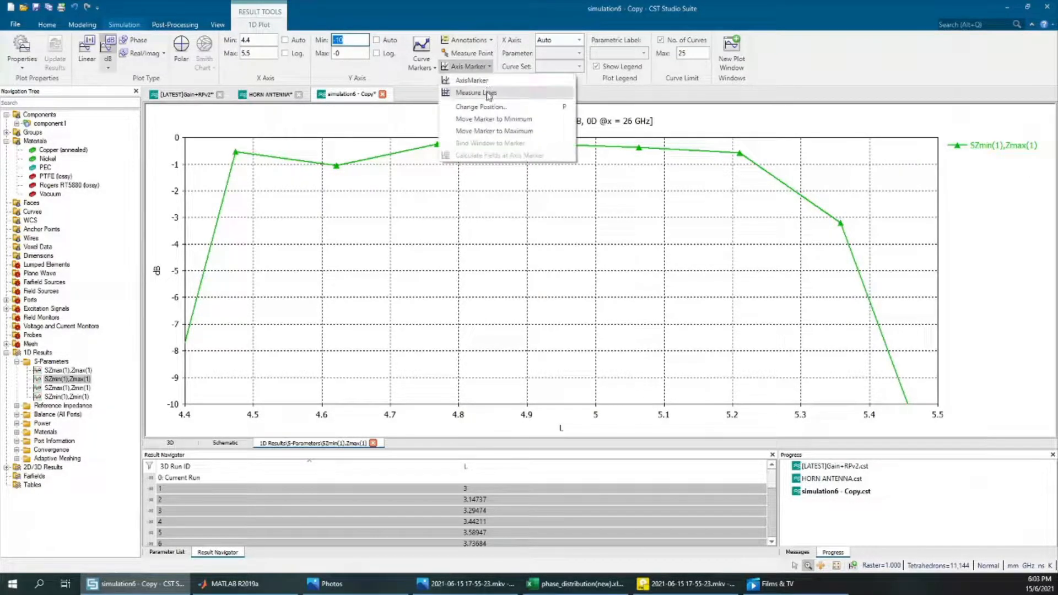
{"action": "left_click", "coordinate": [475, 93]}
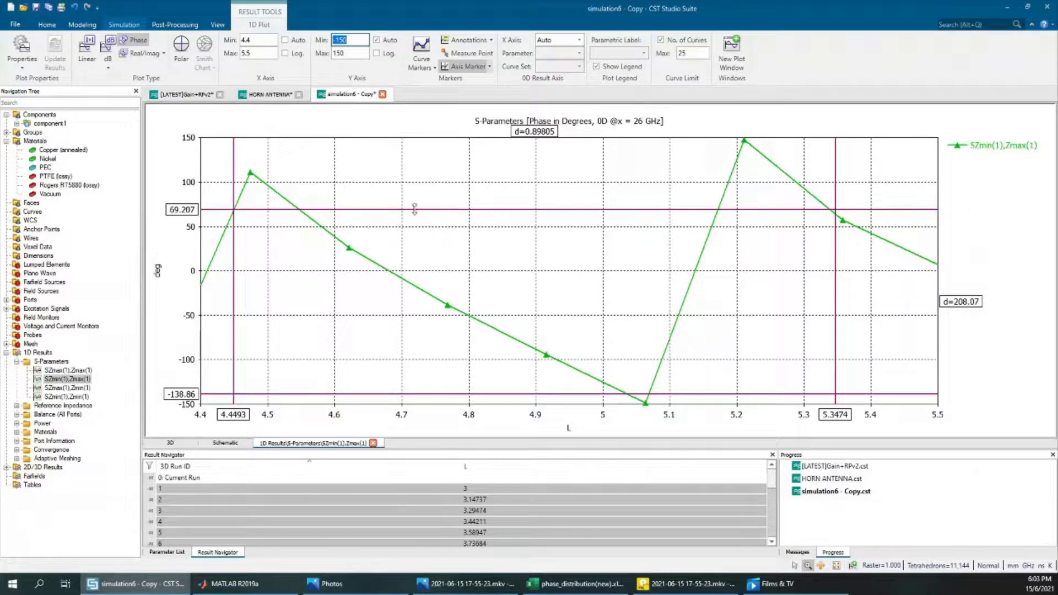
{"action": "mouse_move", "coordinate": [417, 212]}
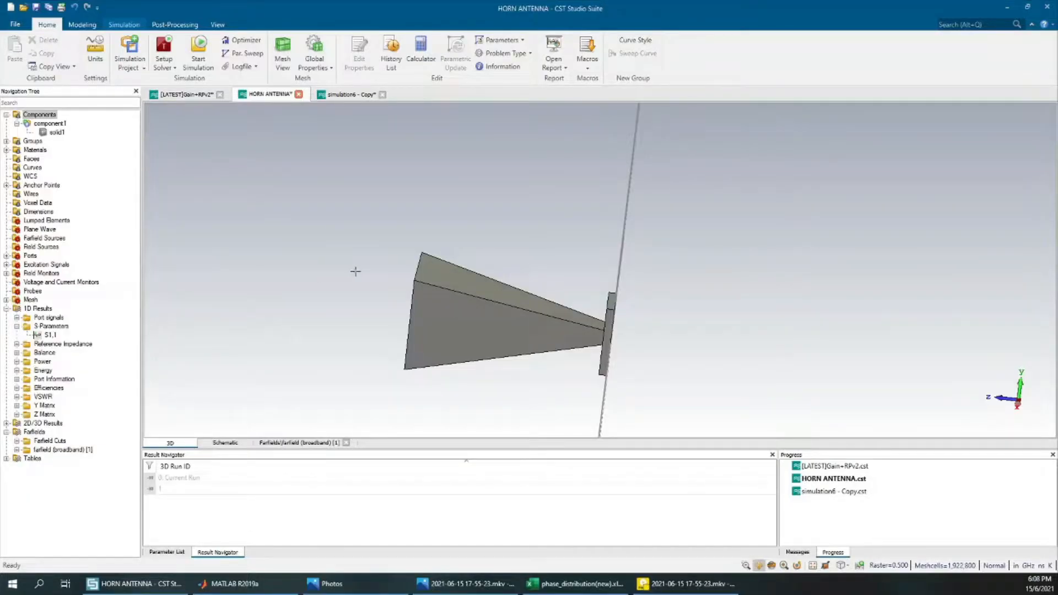
Step: Rotate the horn model and show its 26 GHz farfield as a polar cut with an 18.8 dBi main lobe
{"action": "left_click_drag", "start_coordinate": [356, 272], "coordinate": [315, 321]}
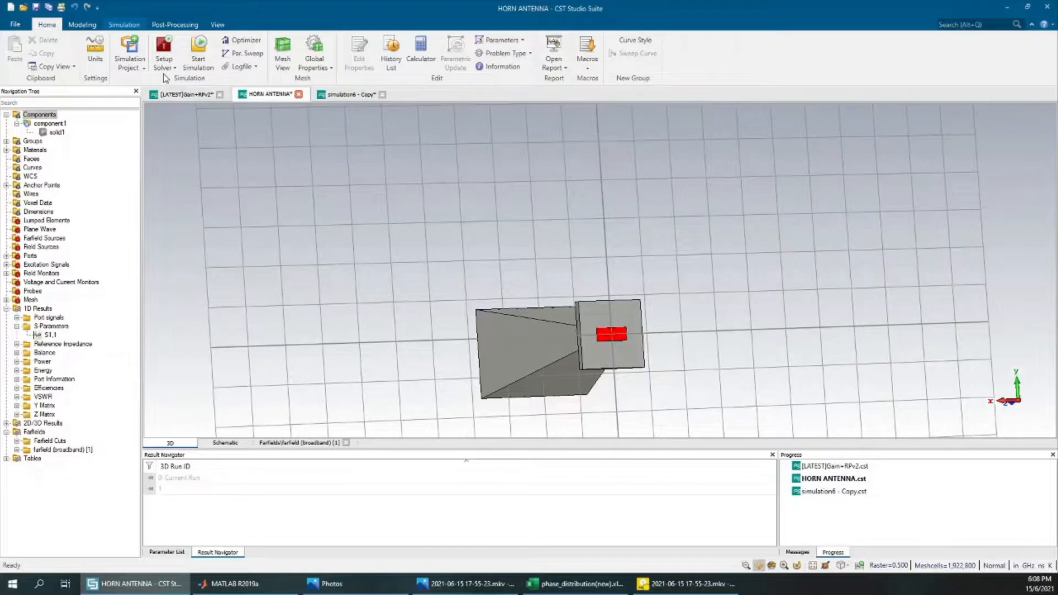
{"action": "mouse_move", "coordinate": [55, 337]}
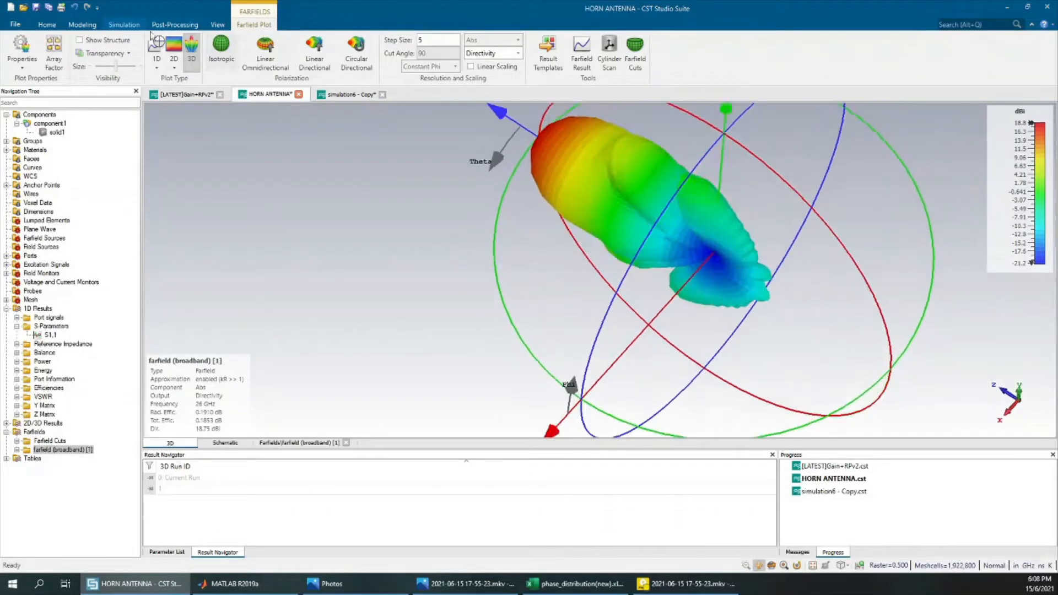
{"action": "left_click", "coordinate": [156, 59]}
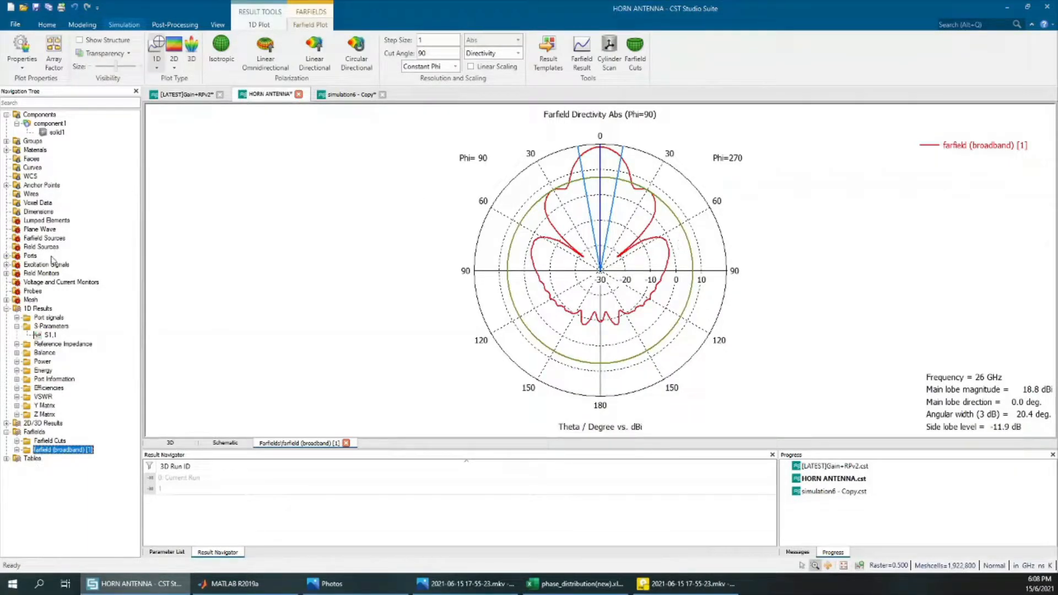
{"action": "left_click", "coordinate": [232, 584]}
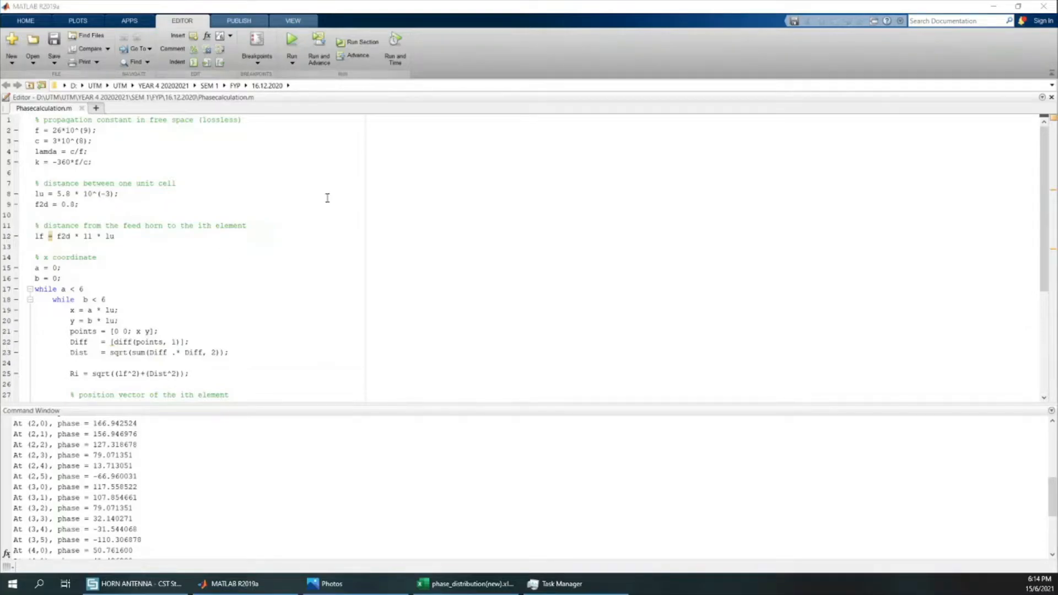
{"action": "mouse_move", "coordinate": [340, 213]}
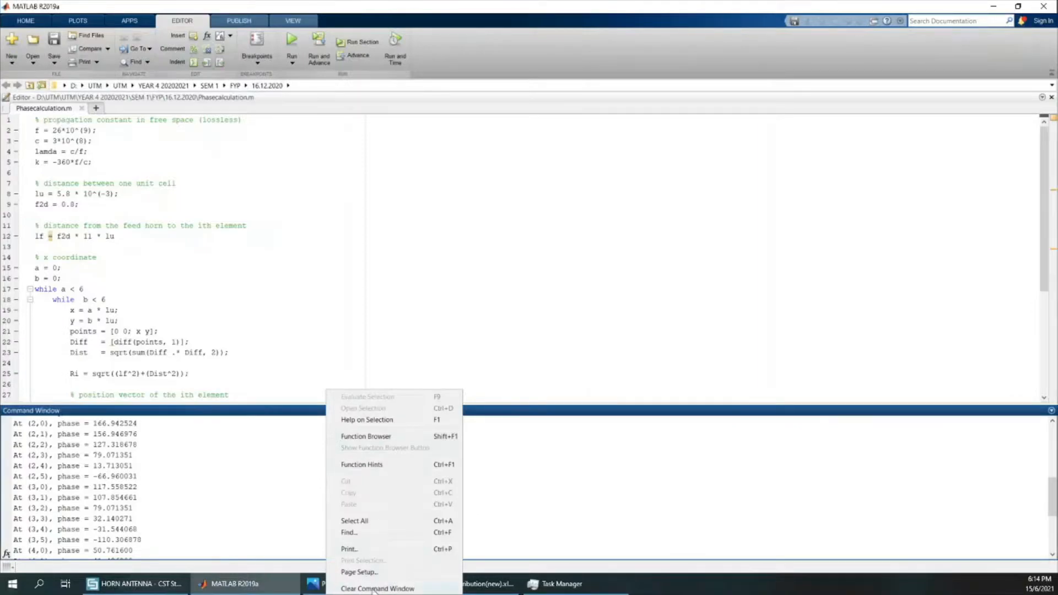
Step: Clear the old per-element phase printout and rerun the phase calculation script
{"action": "left_click", "coordinate": [377, 589]}
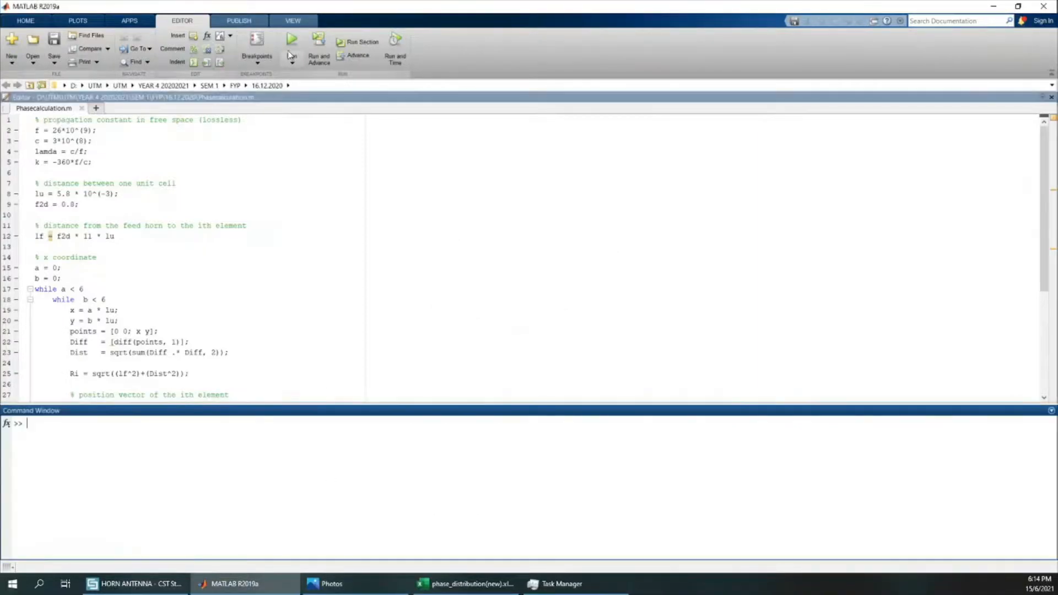
{"action": "left_click", "coordinate": [291, 42]}
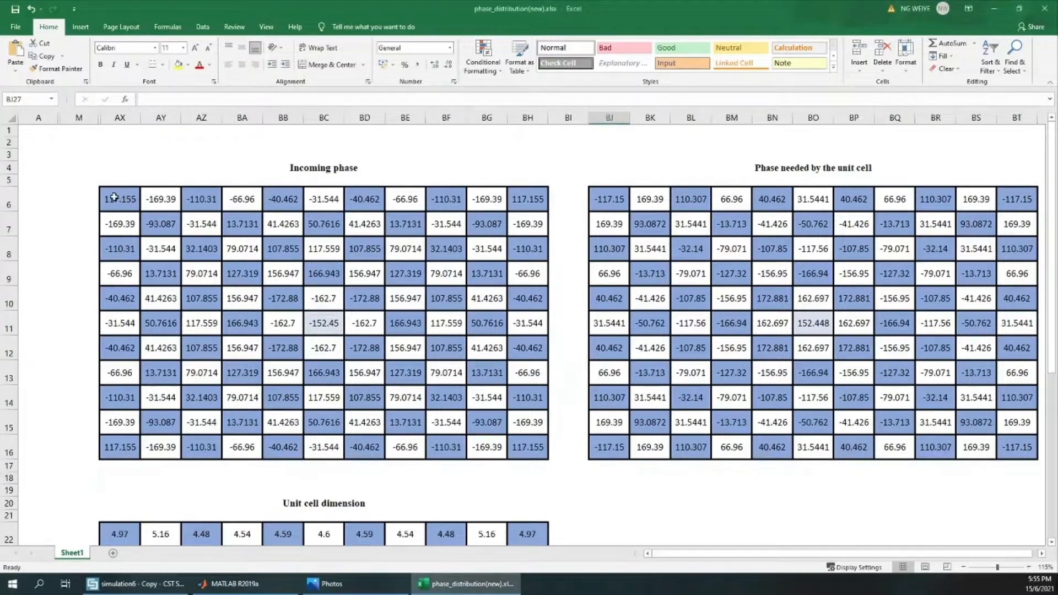
{"action": "left_click_drag", "start_coordinate": [119, 198], "coordinate": [528, 446]}
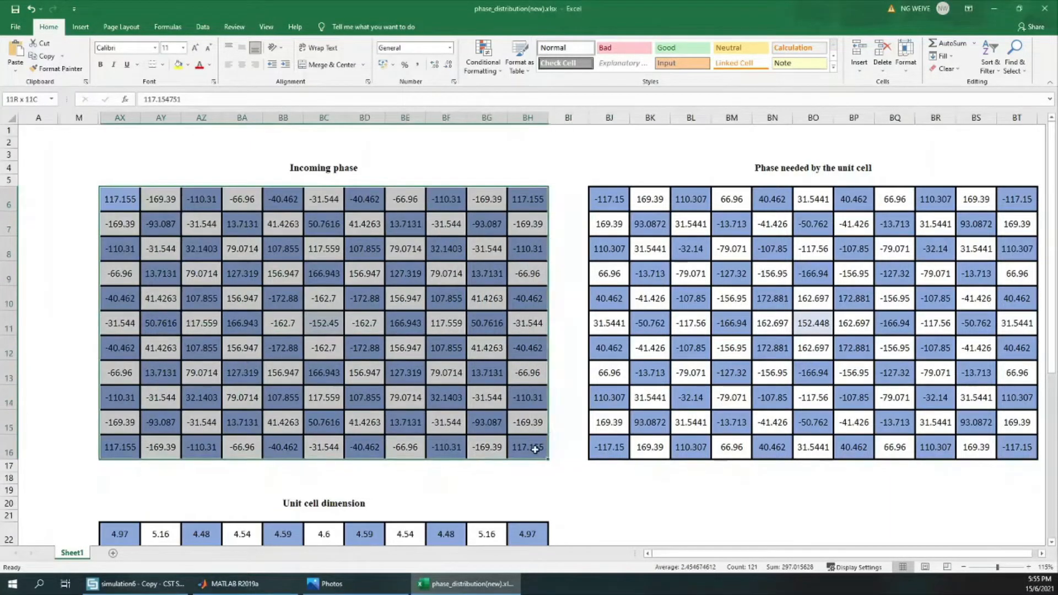
{"action": "left_click", "coordinate": [608, 199]}
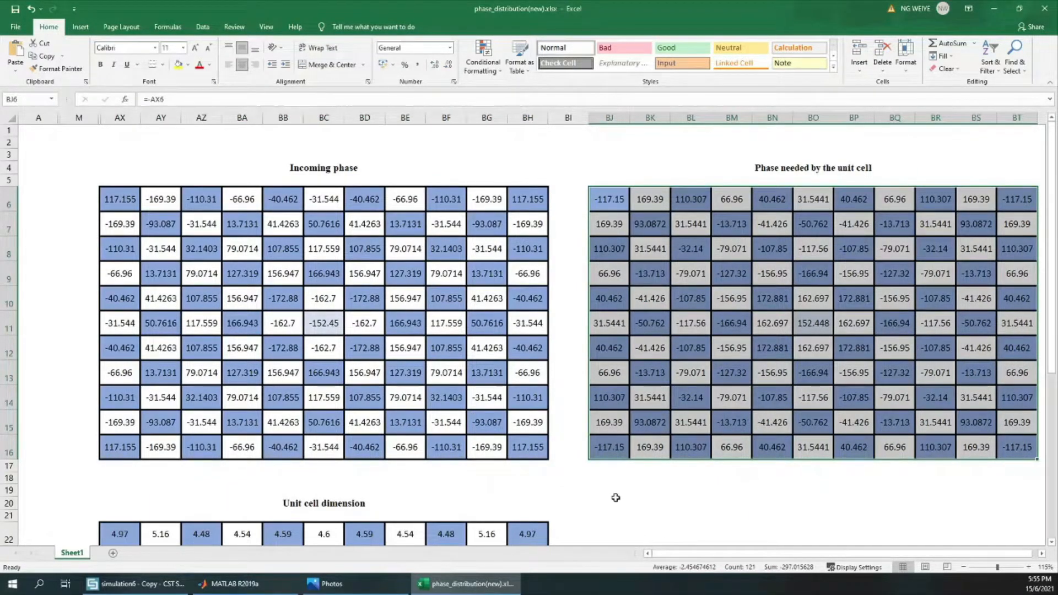
{"action": "scroll", "scroll_direction": "down", "scroll_amount": 3}
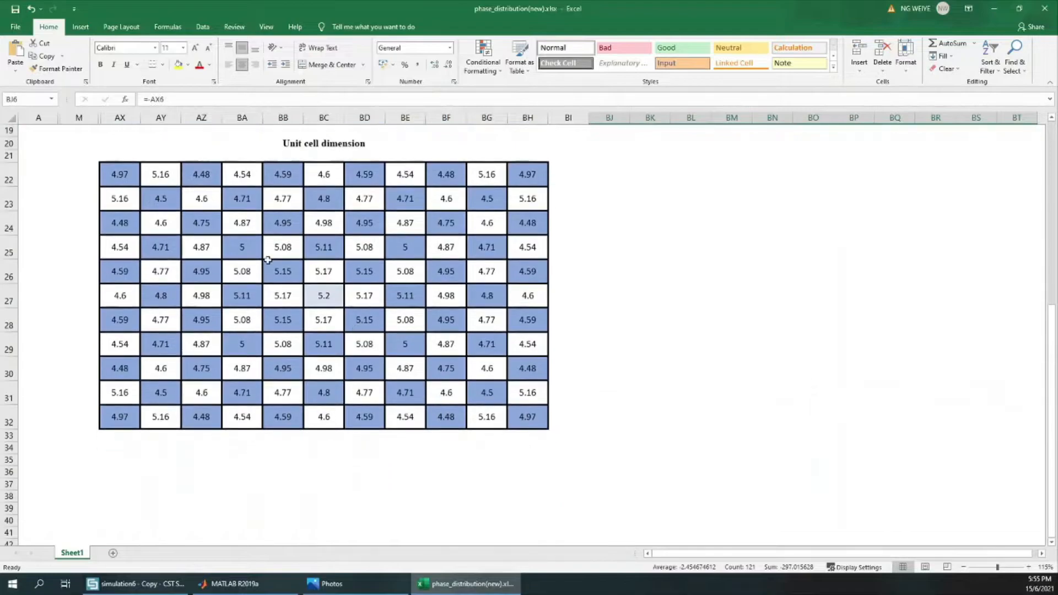
{"action": "mouse_move", "coordinate": [127, 174]}
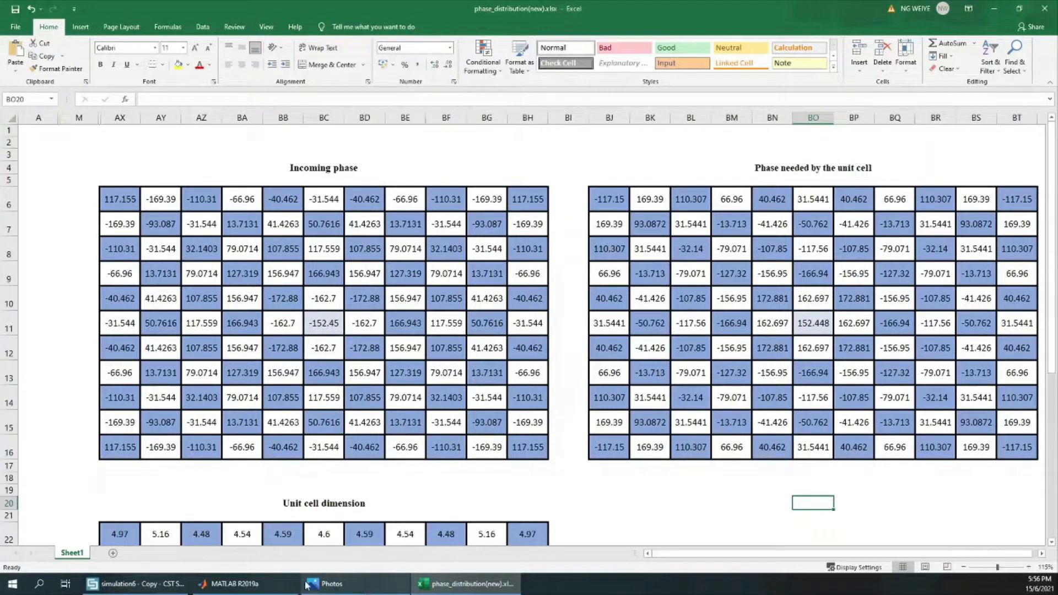
{"action": "left_click", "coordinate": [135, 585]}
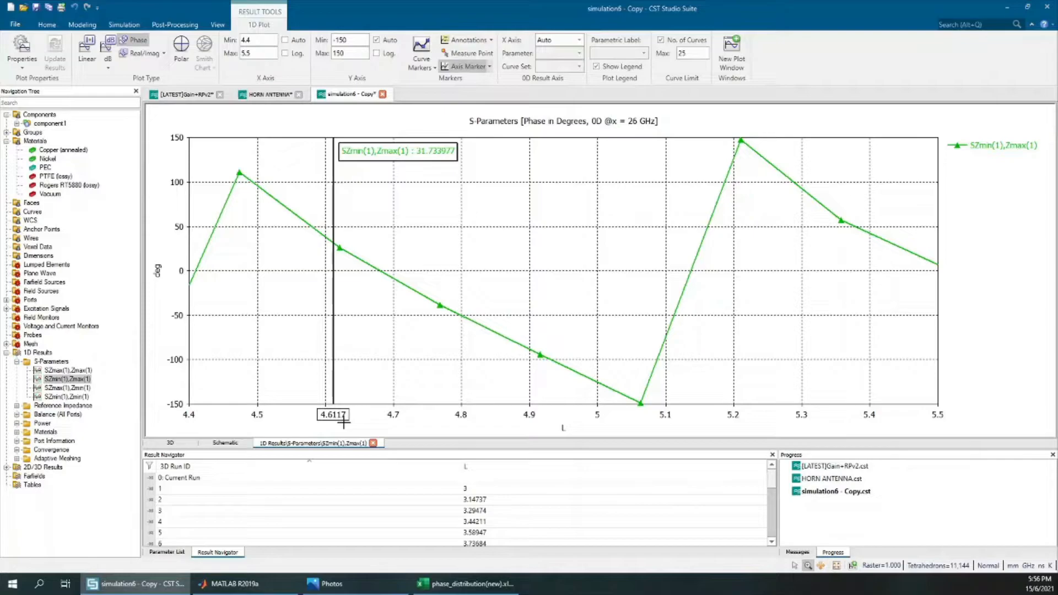
{"action": "mouse_move", "coordinate": [393, 202]}
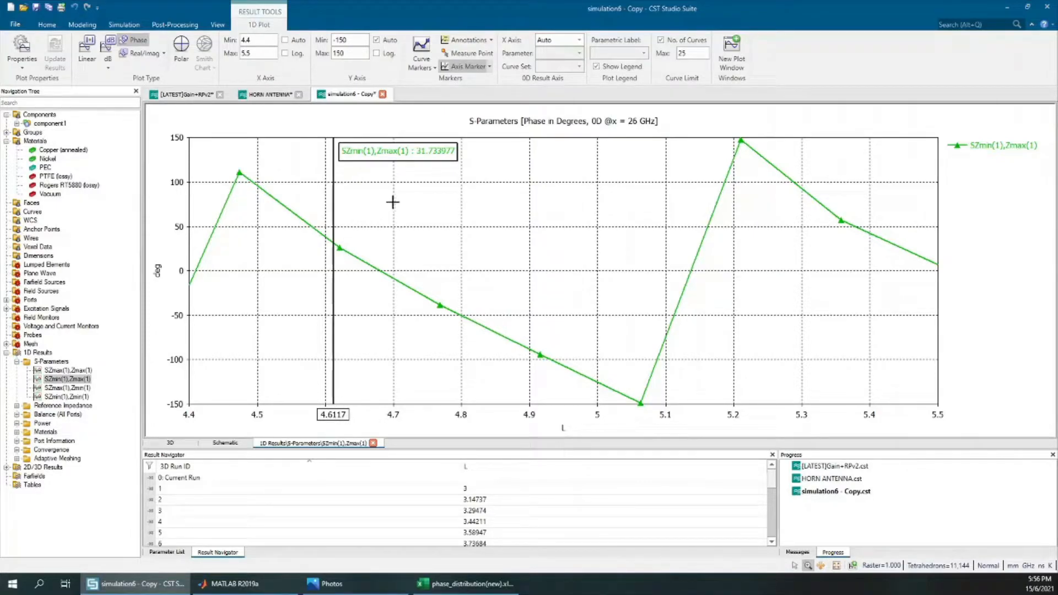
{"action": "mouse_move", "coordinate": [424, 228]}
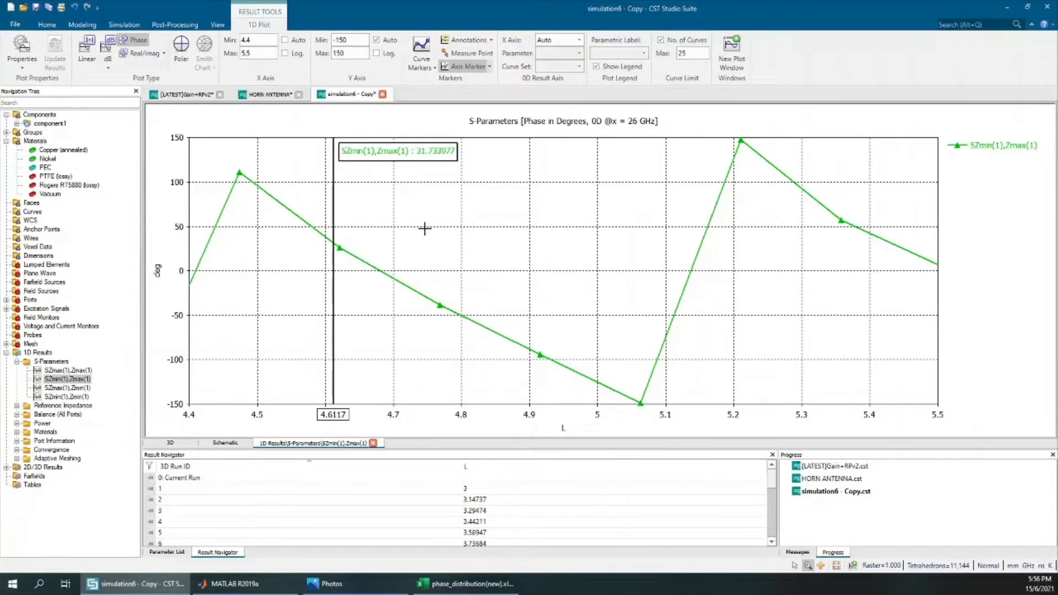
{"action": "left_click", "coordinate": [465, 584]}
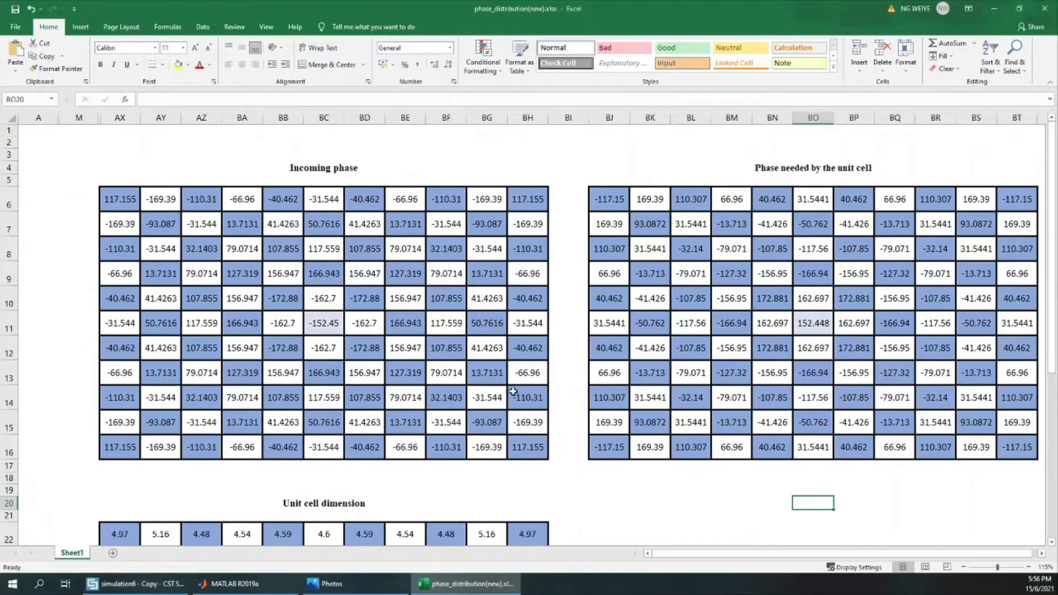
{"action": "scroll", "scroll_direction": "down", "scroll_amount": 3}
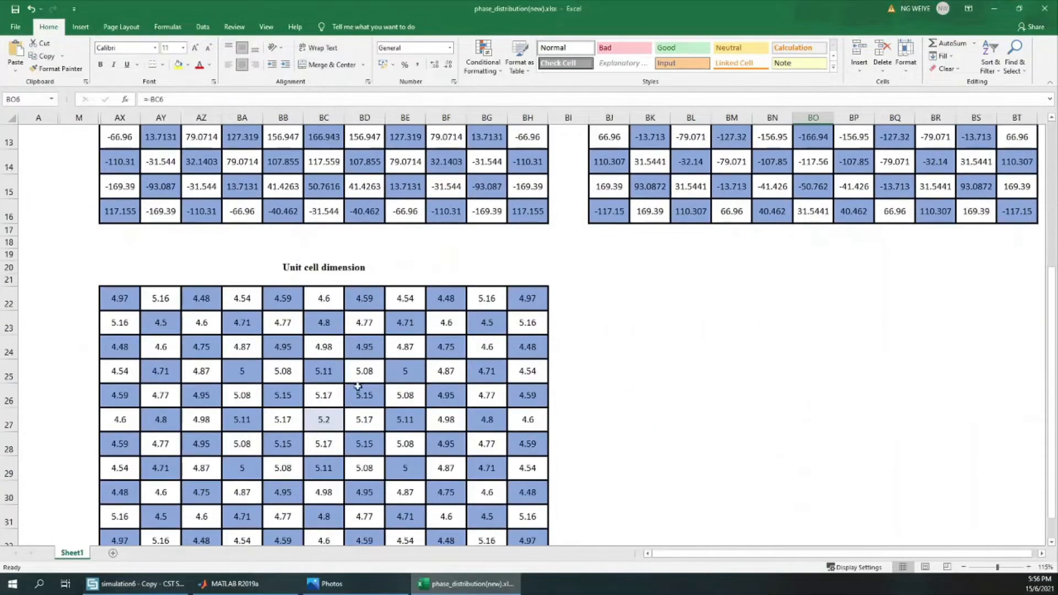
{"action": "left_click", "coordinate": [323, 298]}
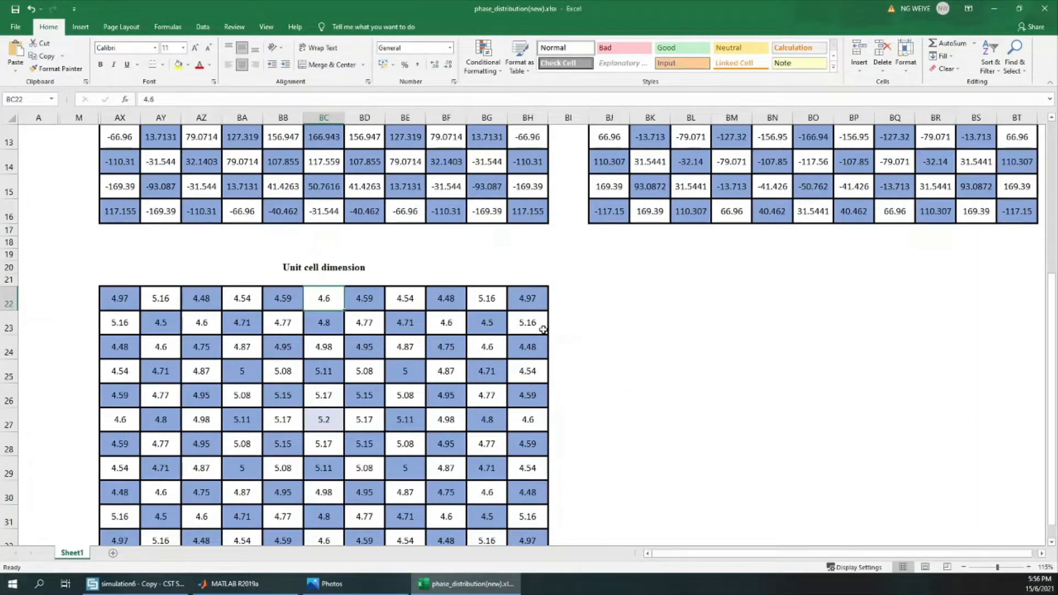
{"action": "mouse_move", "coordinate": [69, 520]}
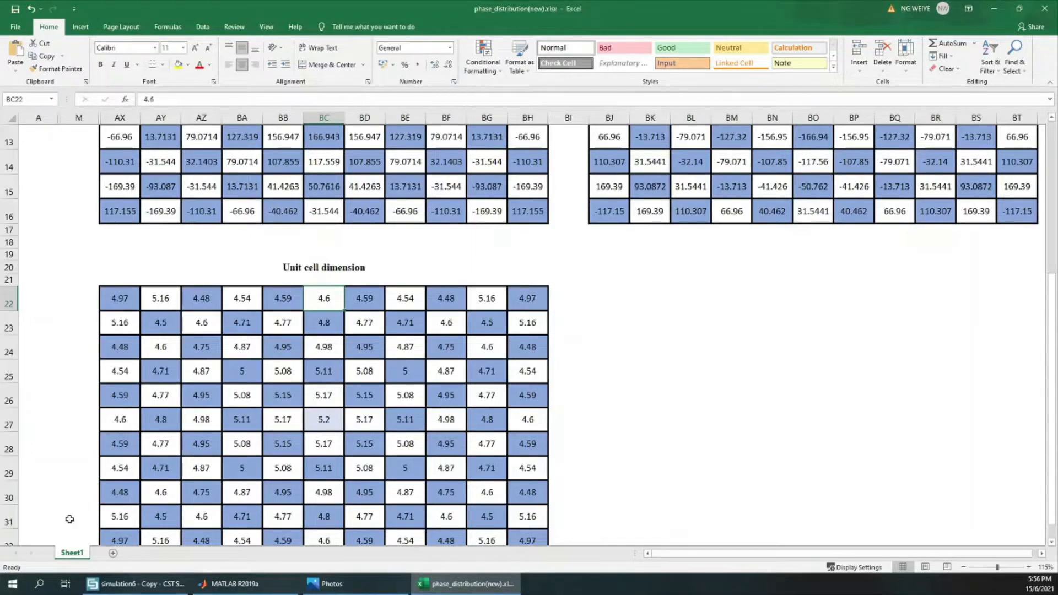
{"action": "left_click", "coordinate": [133, 584]}
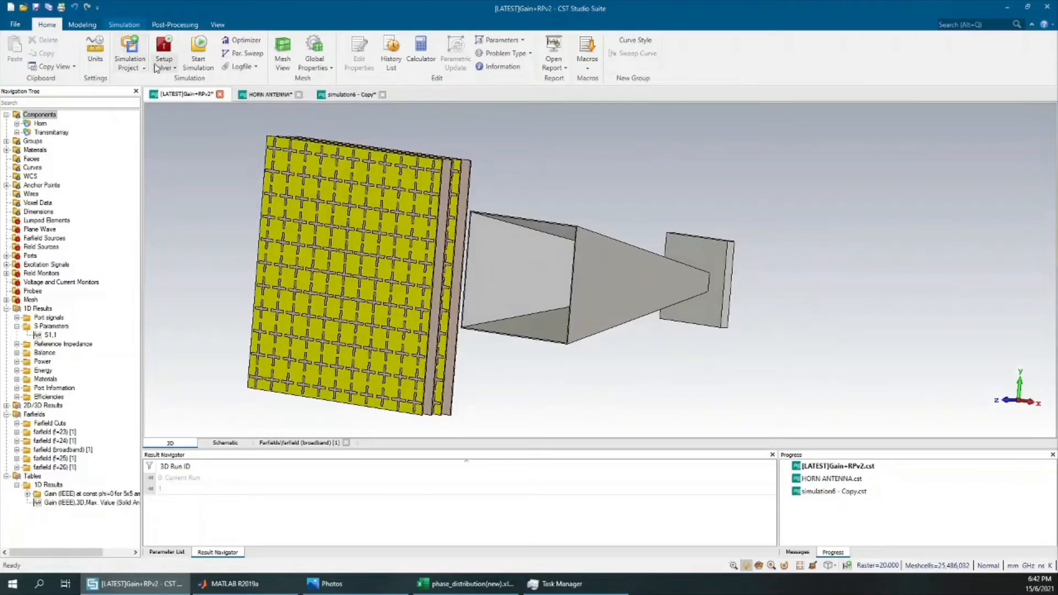
{"action": "mouse_move", "coordinate": [164, 48]}
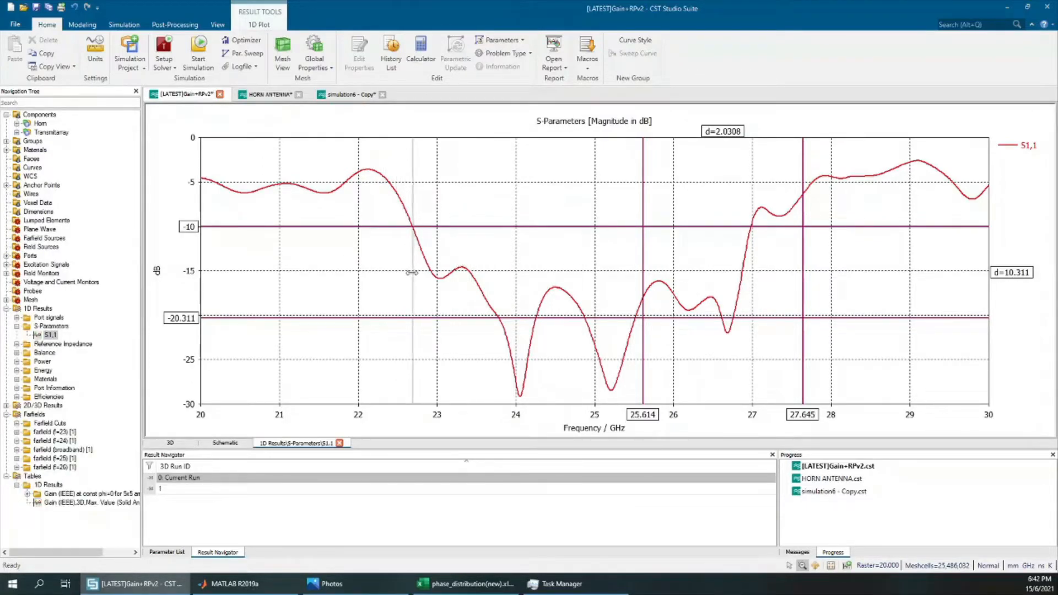
Step: Place frequency markers at the S1,1 −10 dB crossings (22.691 and 27.002 GHz, 4.3105 GHz bandwidth)
{"action": "left_click_drag", "start_coordinate": [643, 270], "coordinate": [411, 270]}
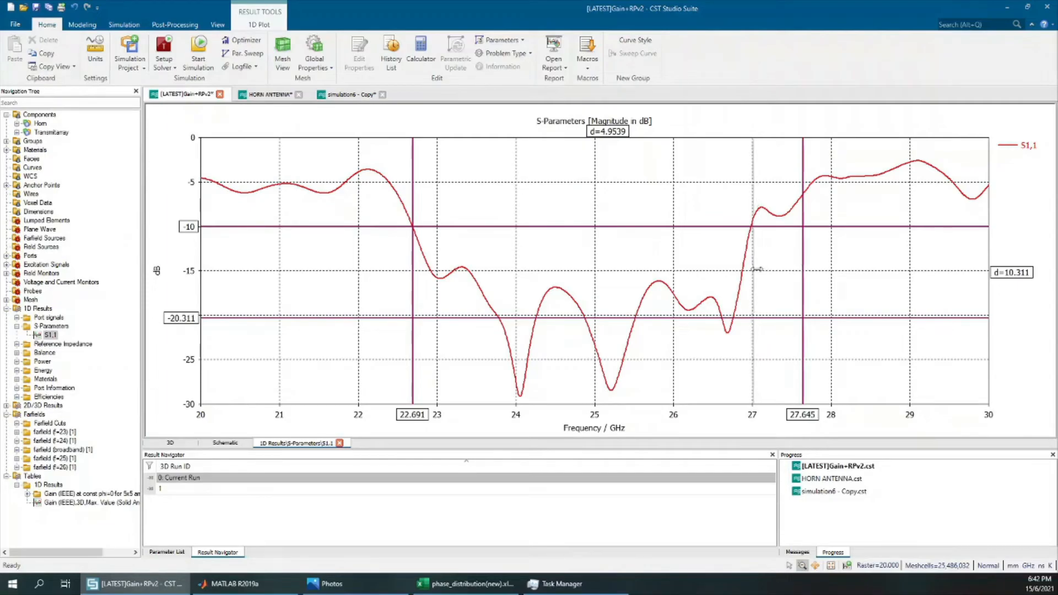
{"action": "left_click_drag", "start_coordinate": [804, 283], "coordinate": [751, 283]}
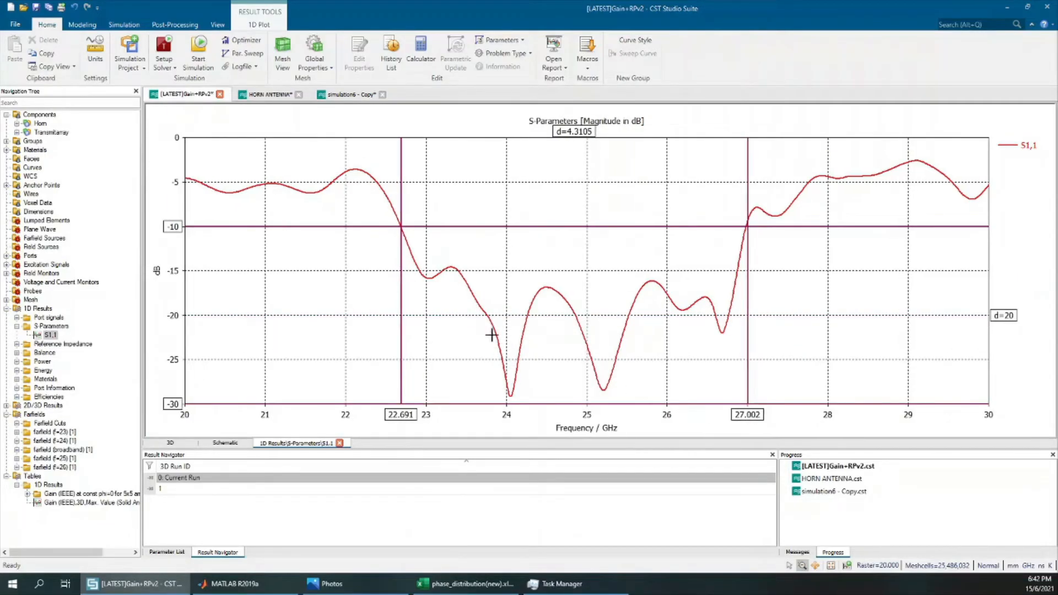
{"action": "mouse_move", "coordinate": [114, 369]}
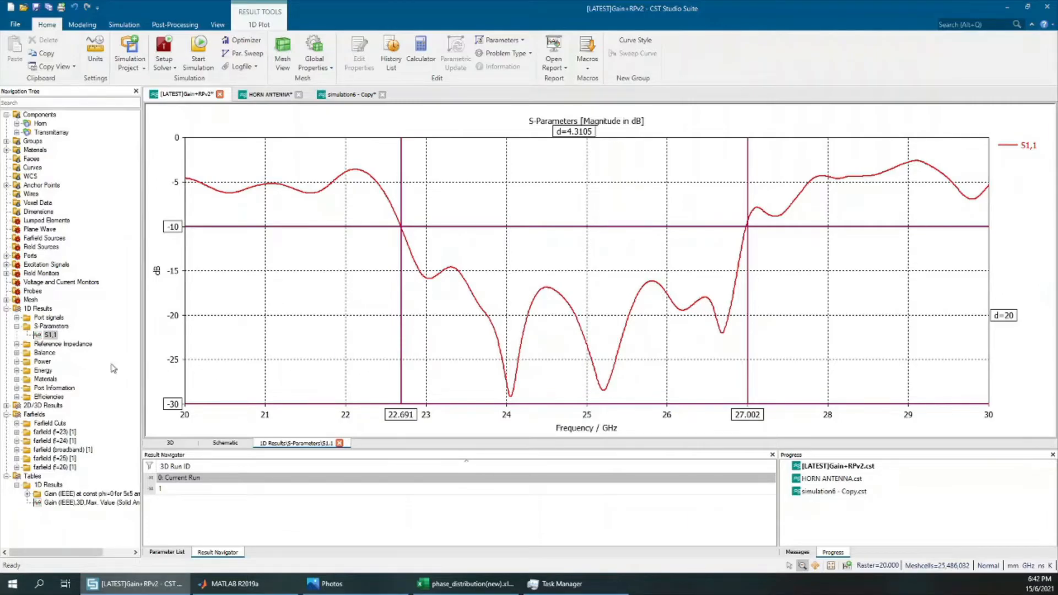
{"action": "left_click", "coordinate": [92, 502]}
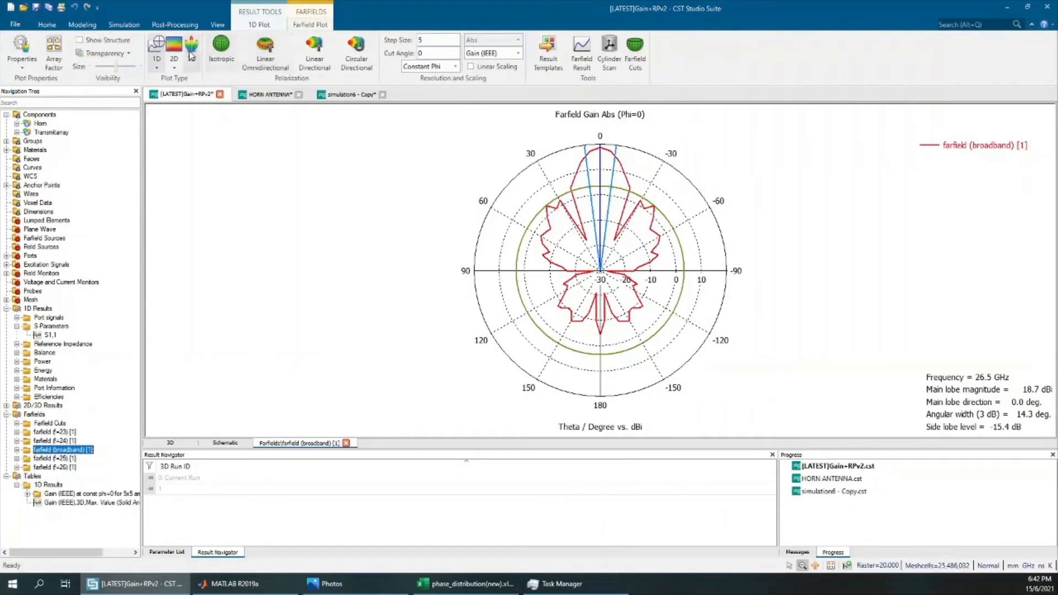
Step: Show the broadband farfield gain as a 3D pattern and start editing its plot frequency
{"action": "left_click", "coordinate": [191, 49]}
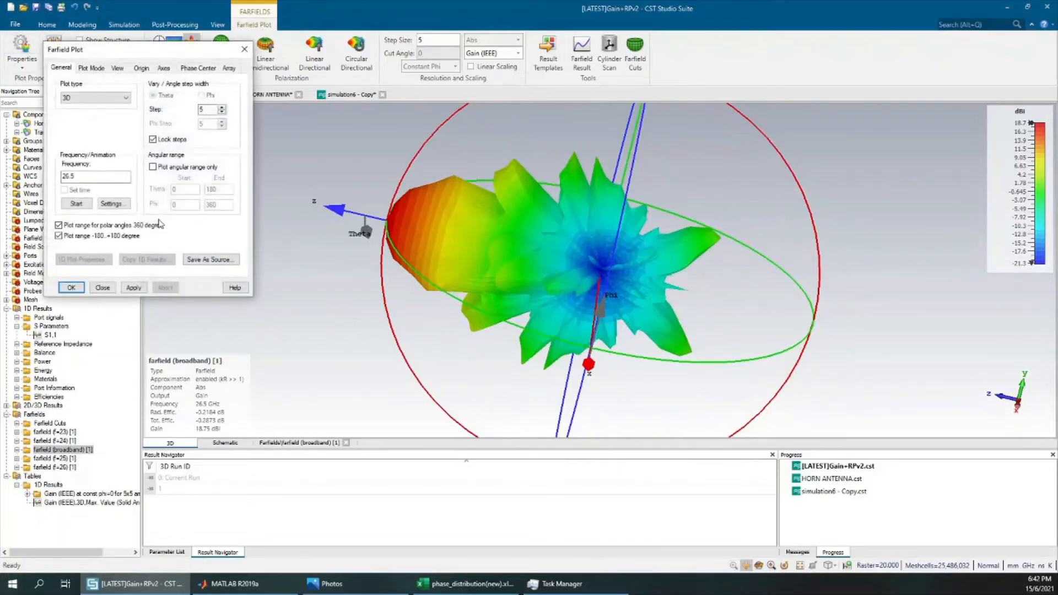
{"action": "left_click", "coordinate": [95, 175]}
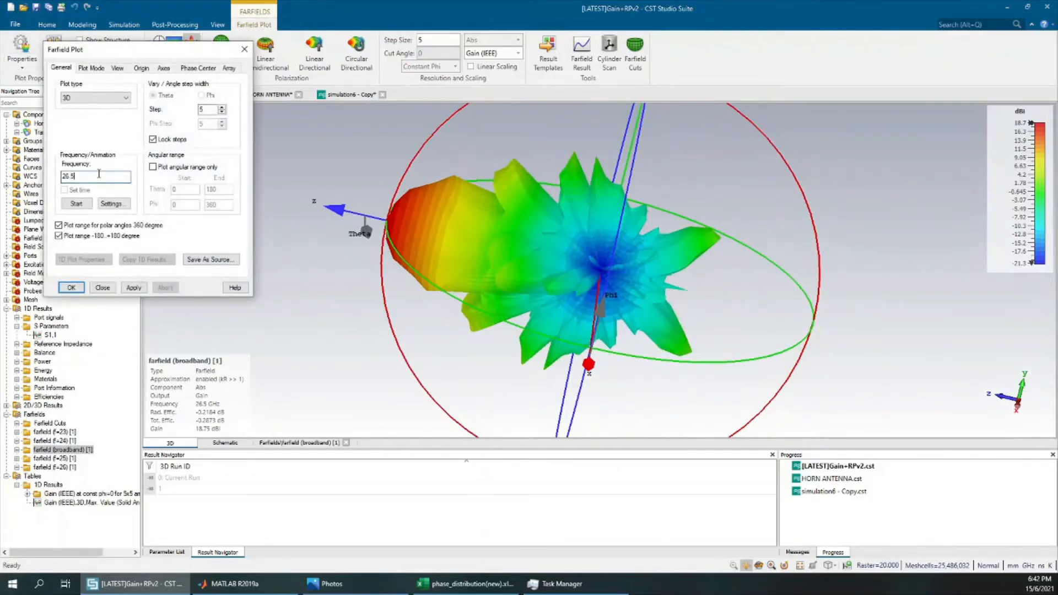
{"action": "left_click", "coordinate": [71, 288]}
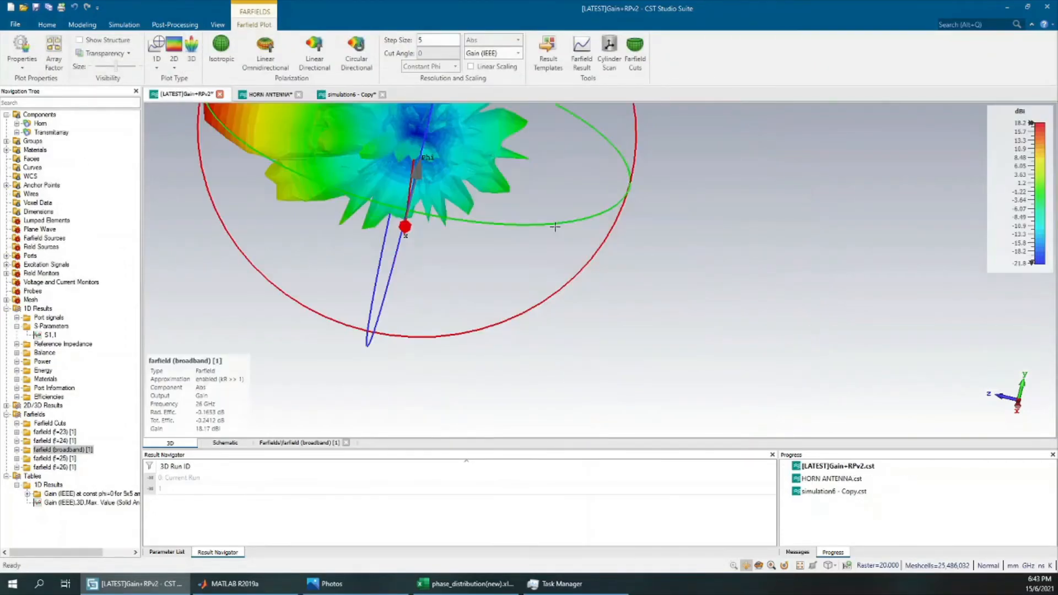
Step: Orbit the 26 GHz 3D gain pattern to view it from another side
{"action": "left_click_drag", "start_coordinate": [554, 226], "coordinate": [607, 253]}
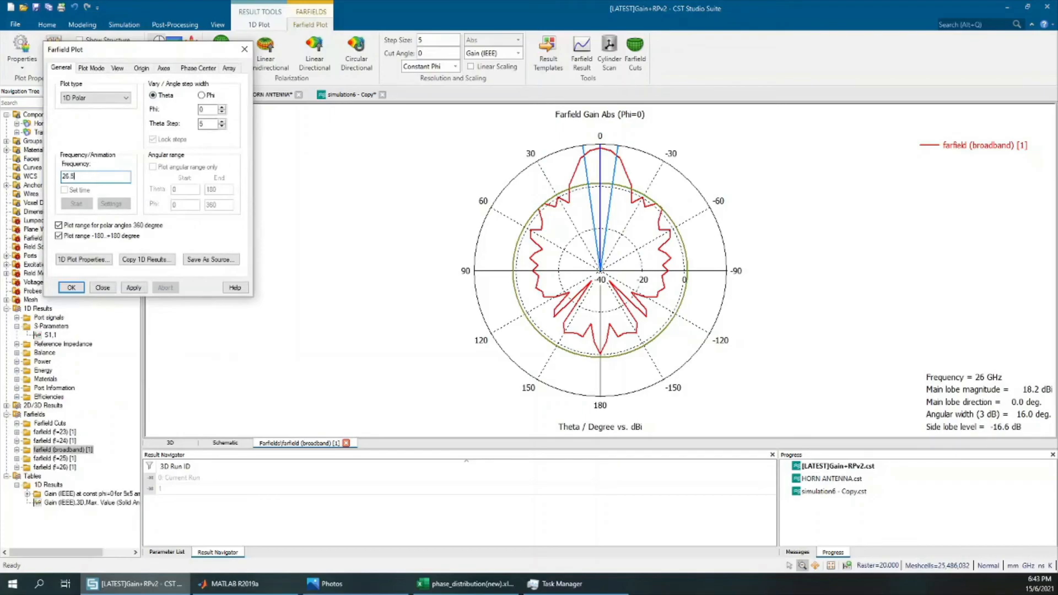
Step: Close the farfield plot settings, leaving the Phi=0 polar gain cut displayed
{"action": "left_click", "coordinate": [70, 288]}
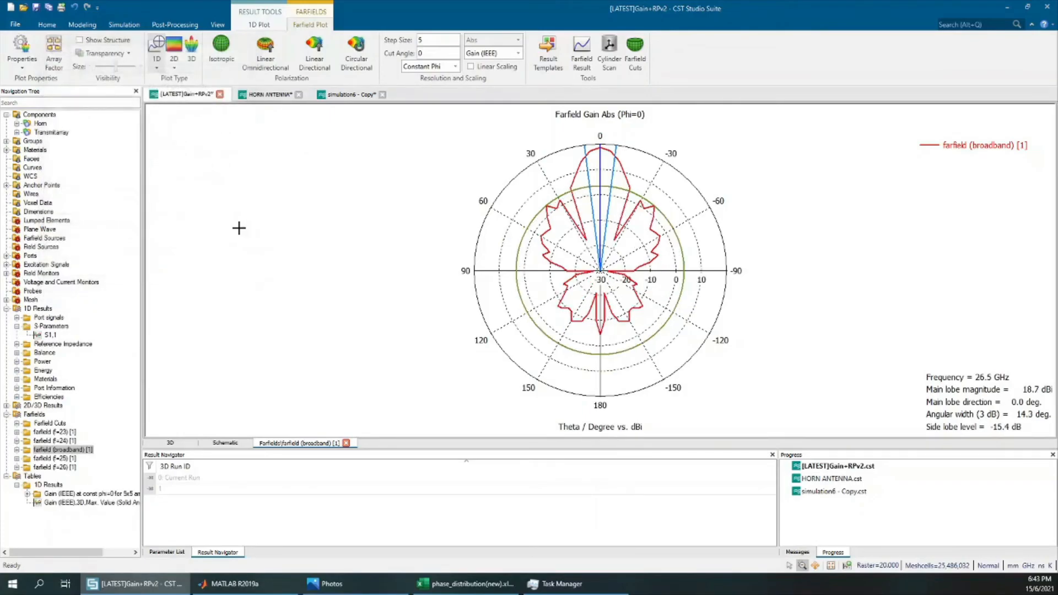